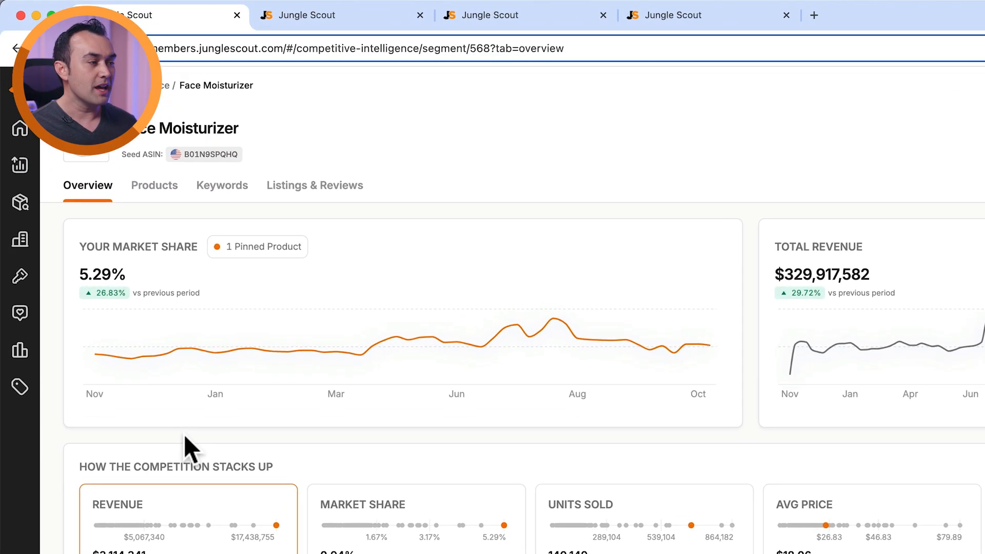
Show the Face Moisturizer segment's keyword opportunities table and review further keywords.
click(222, 186)
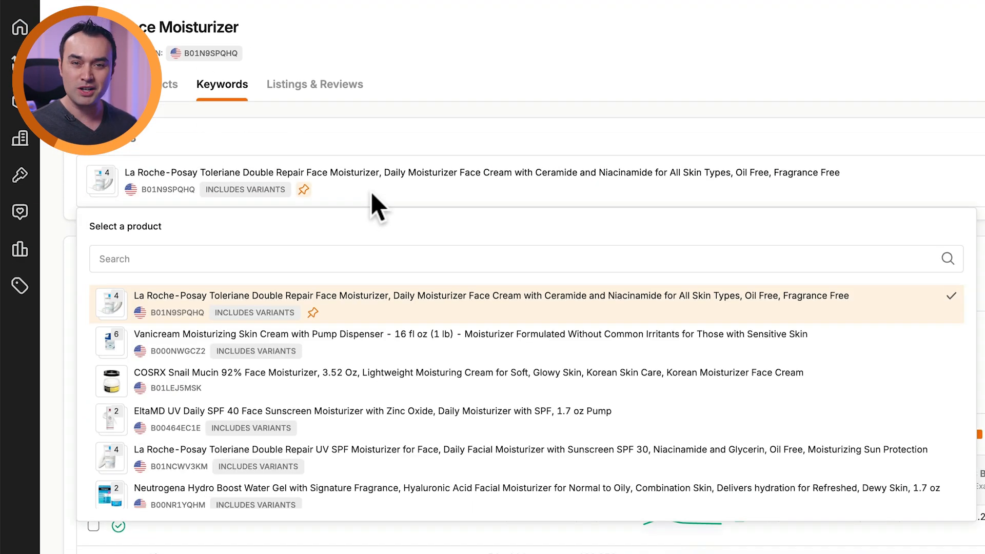
mouse_move(477, 336)
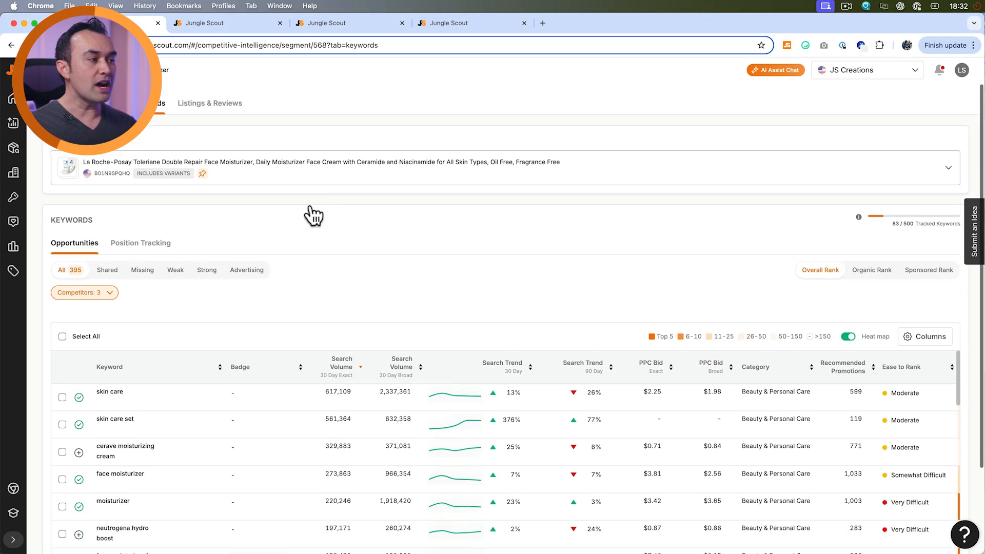
scroll(down, 3)
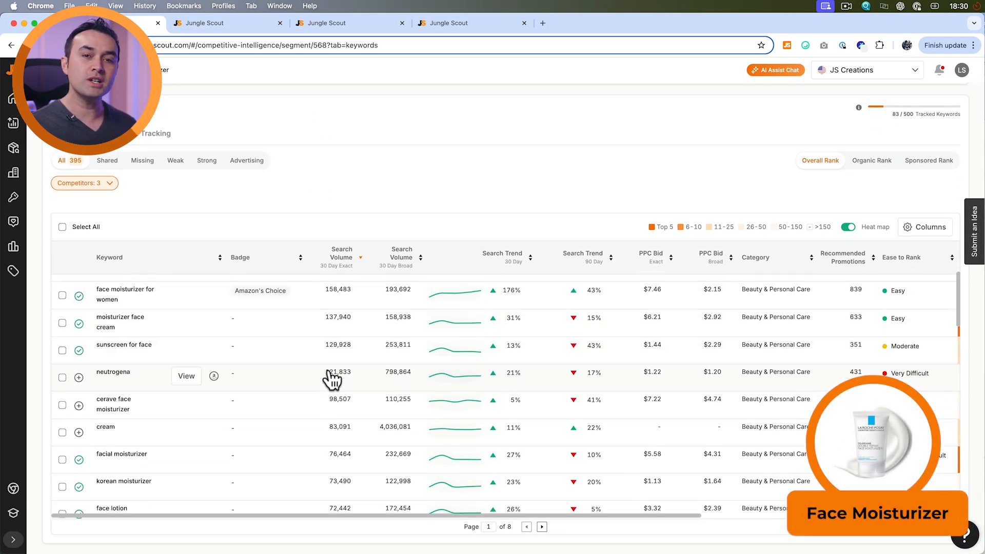
scroll(down, 3)
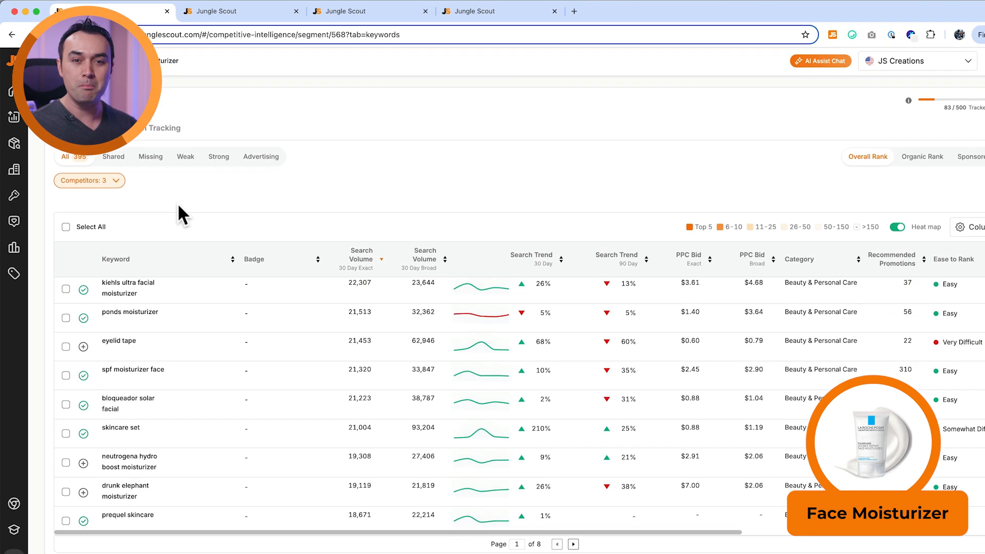
Select six competitor products in the Competitors picker (searching 'ta') and apply them.
click(90, 181)
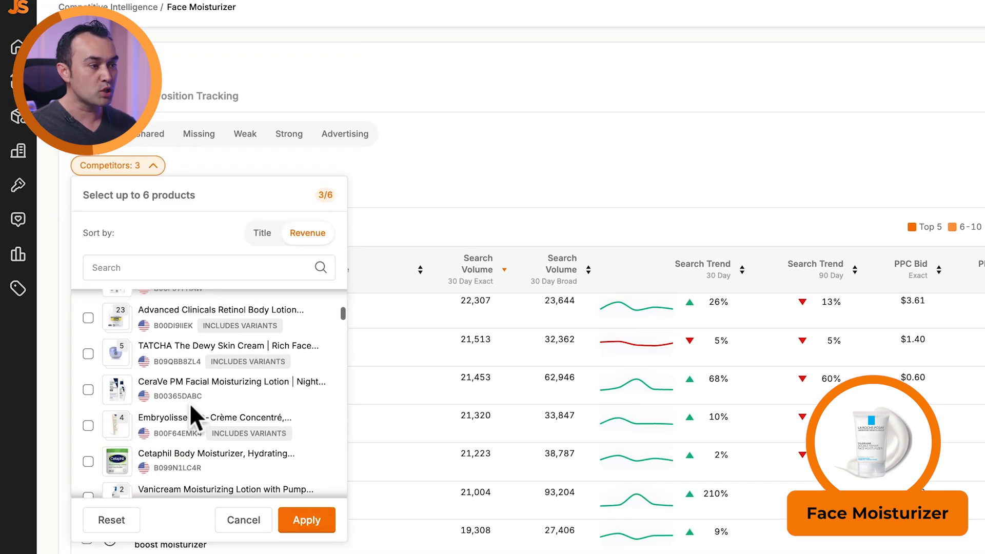
text(ta)
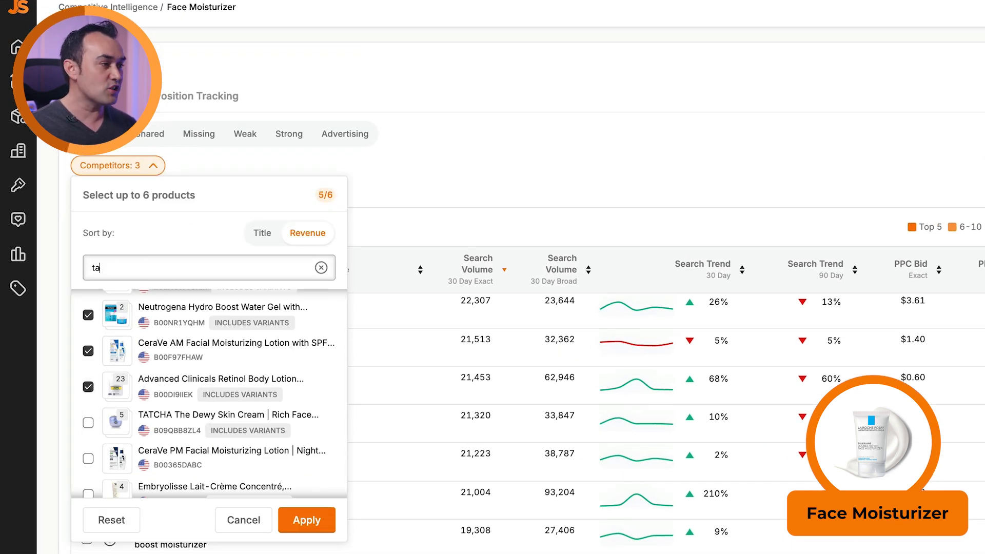
click(321, 267)
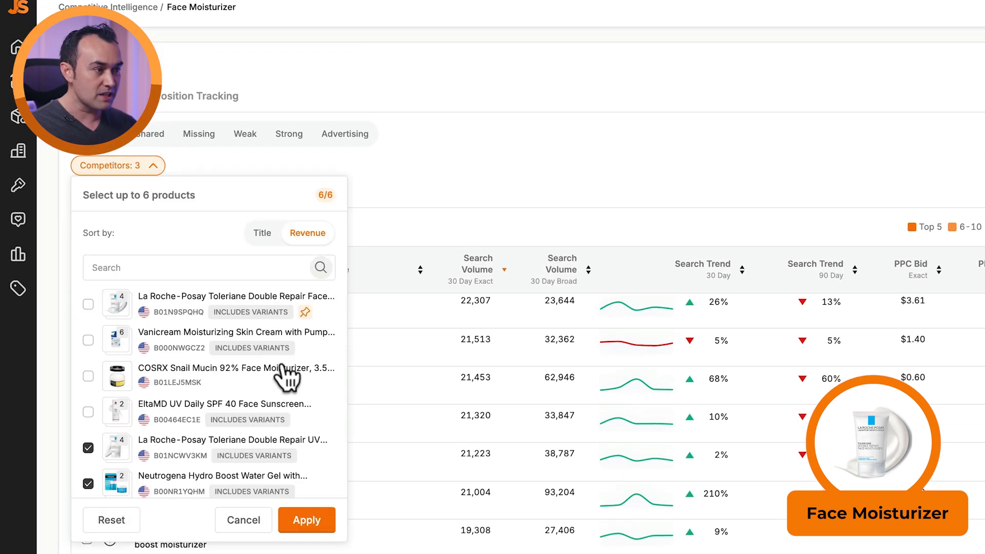
click(307, 521)
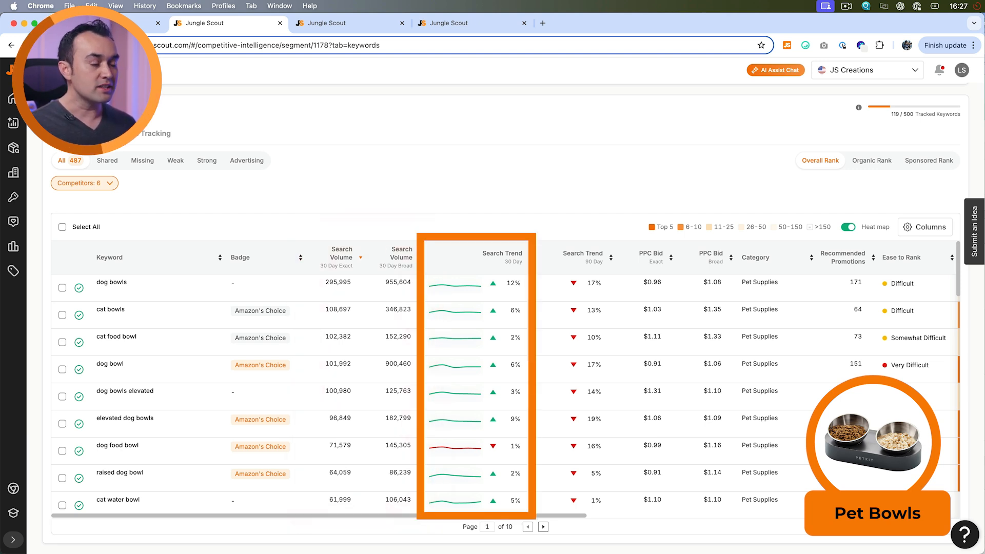
mouse_move(433, 296)
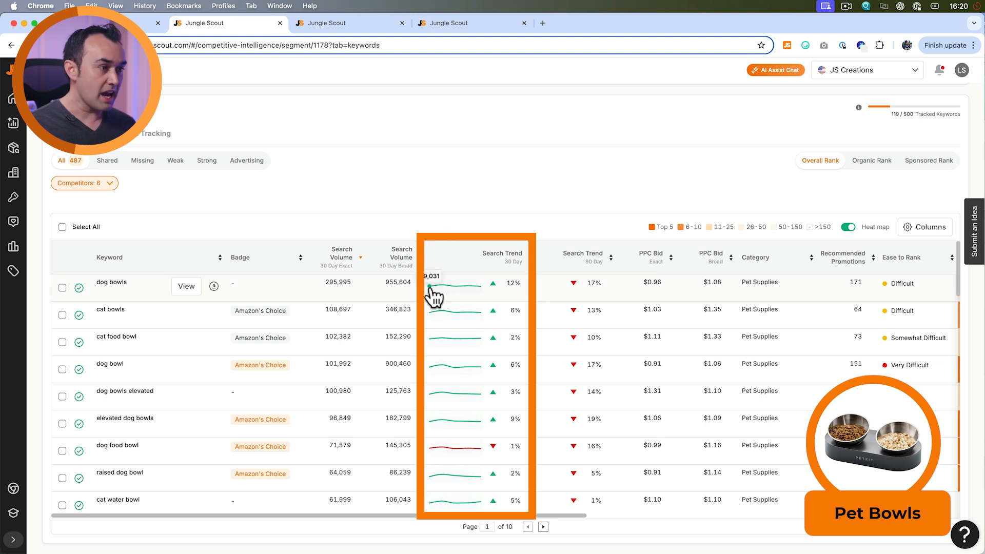
mouse_move(481, 292)
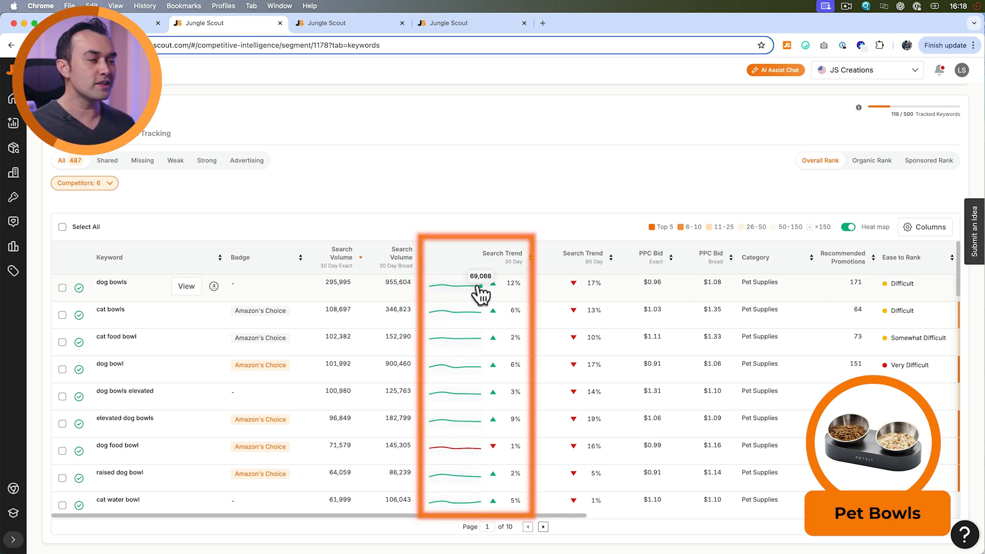
mouse_move(472, 227)
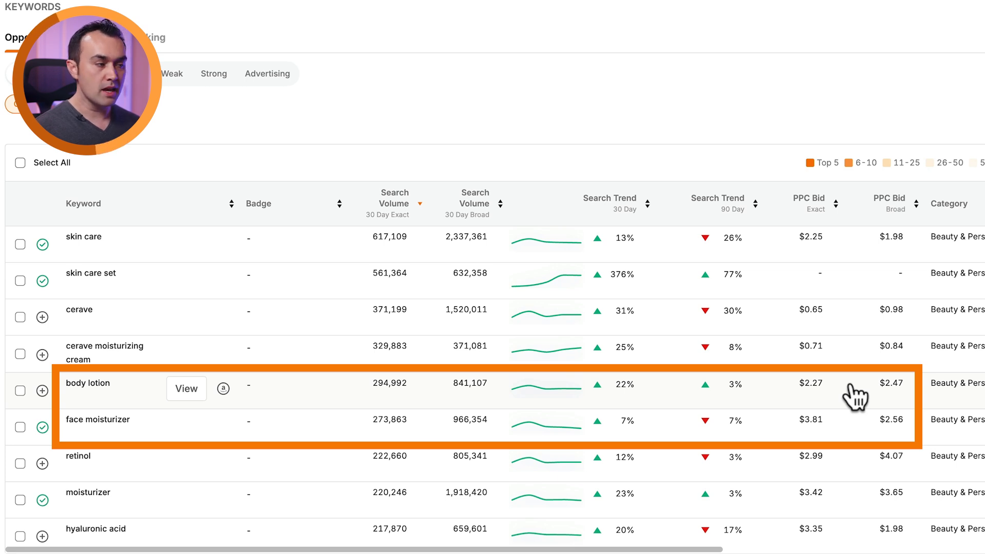
mouse_move(856, 364)
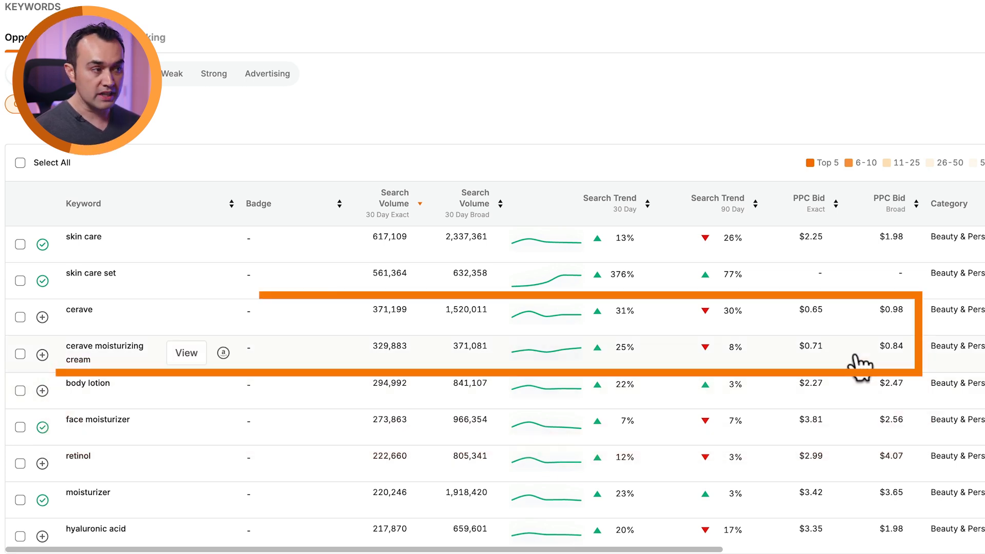
mouse_move(716, 132)
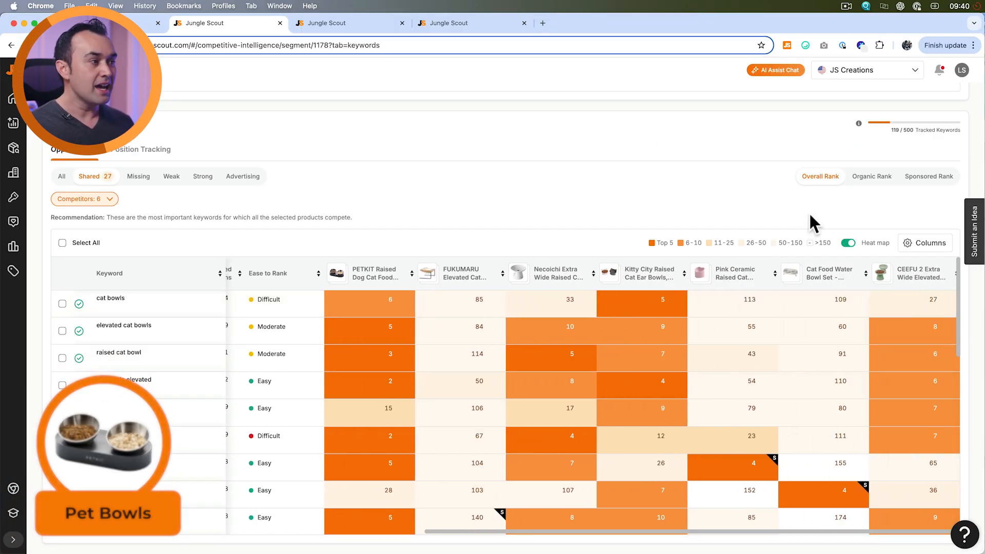
Toggle the shared-keywords heat map colouring off and back on.
click(848, 243)
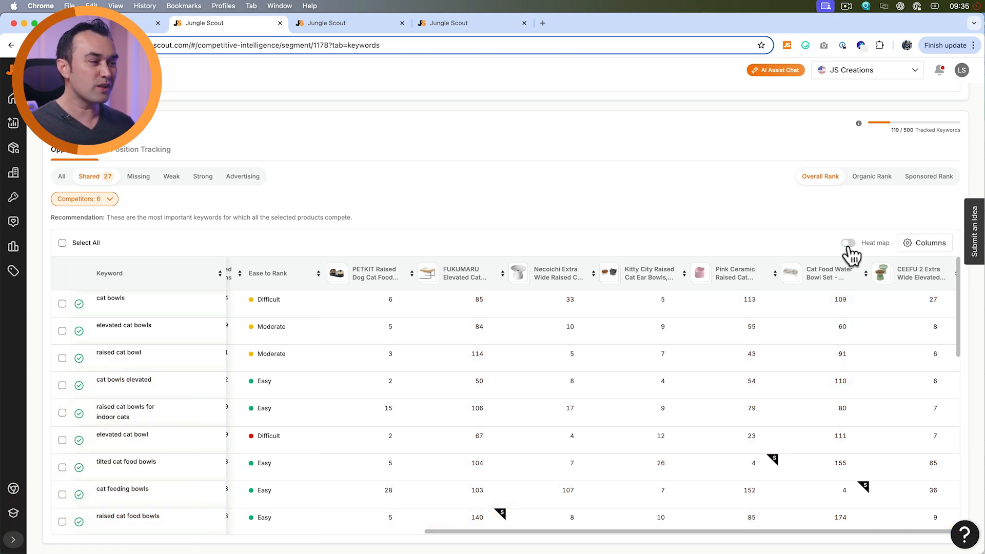
click(849, 243)
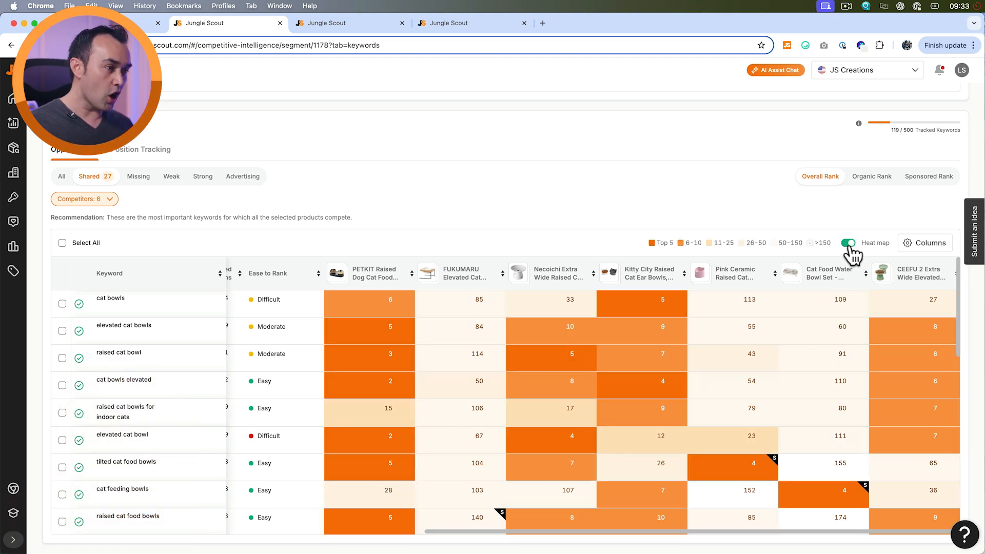
mouse_move(851, 216)
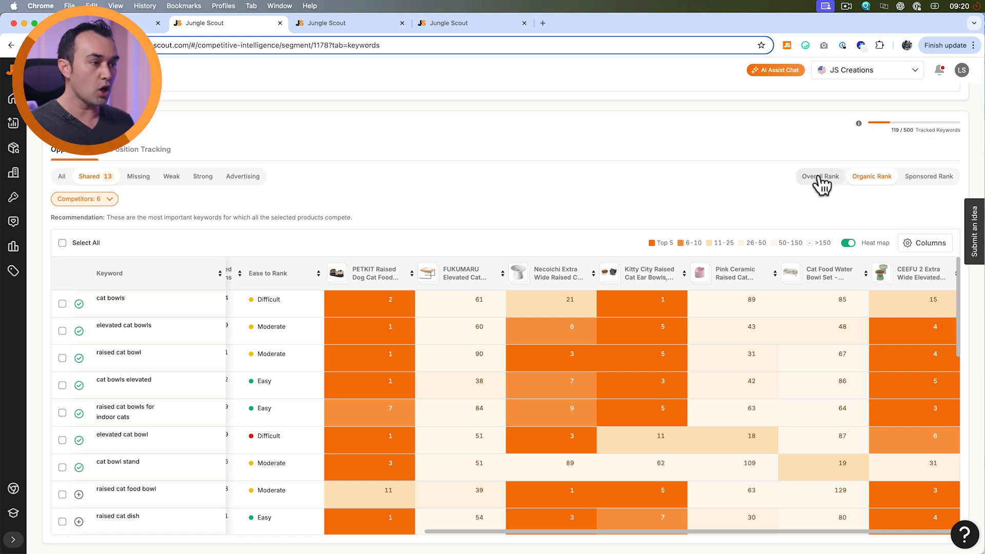
Review the table's column options and dismiss them unchanged.
click(924, 242)
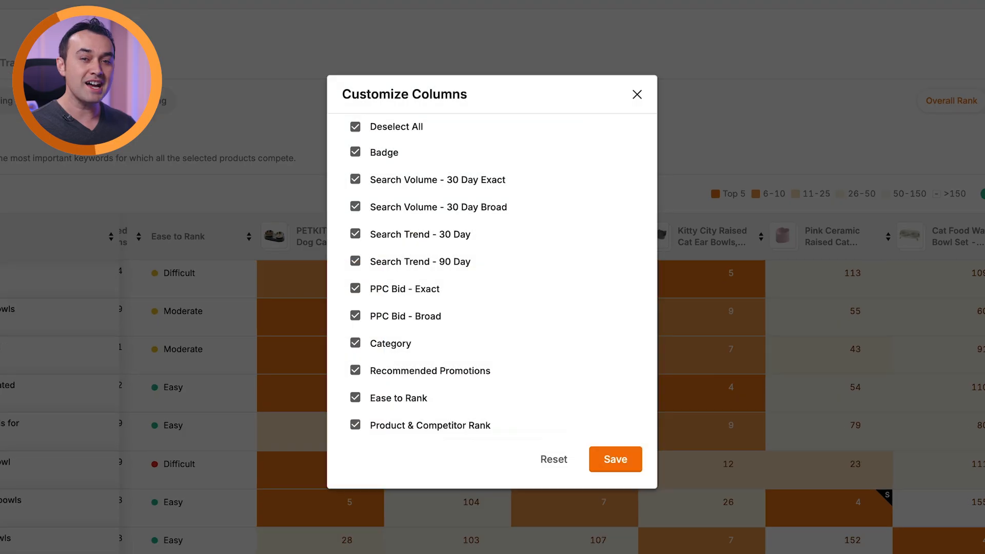
mouse_move(458, 288)
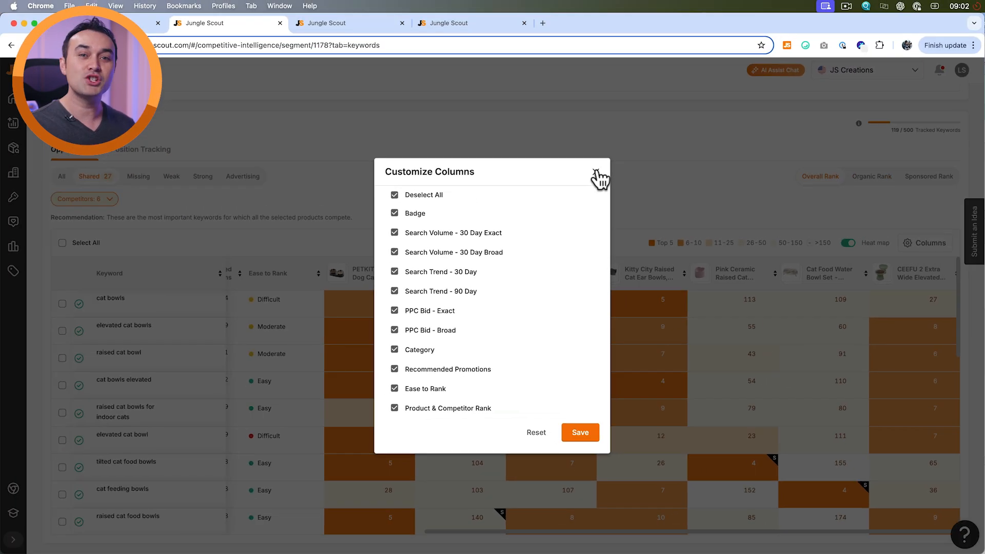
click(598, 178)
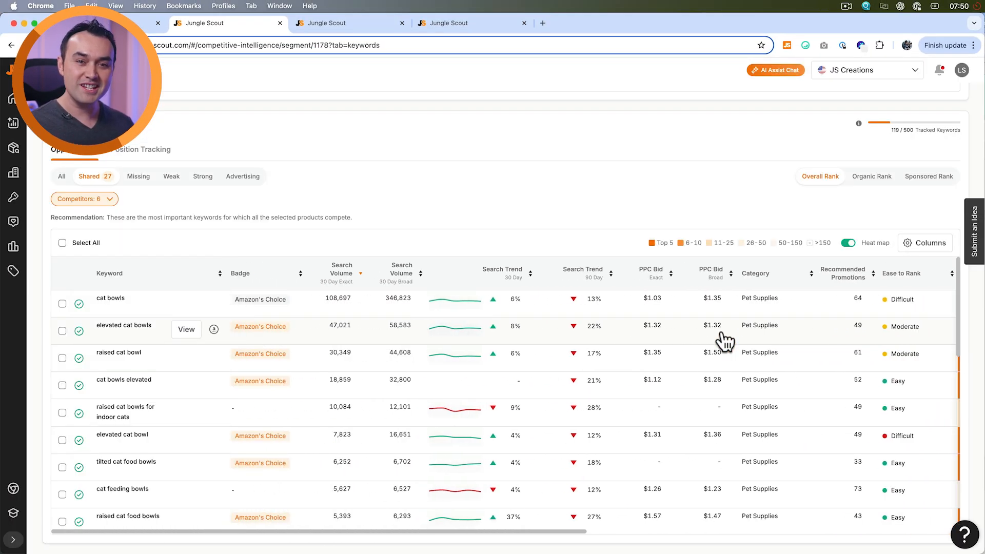
mouse_move(214, 329)
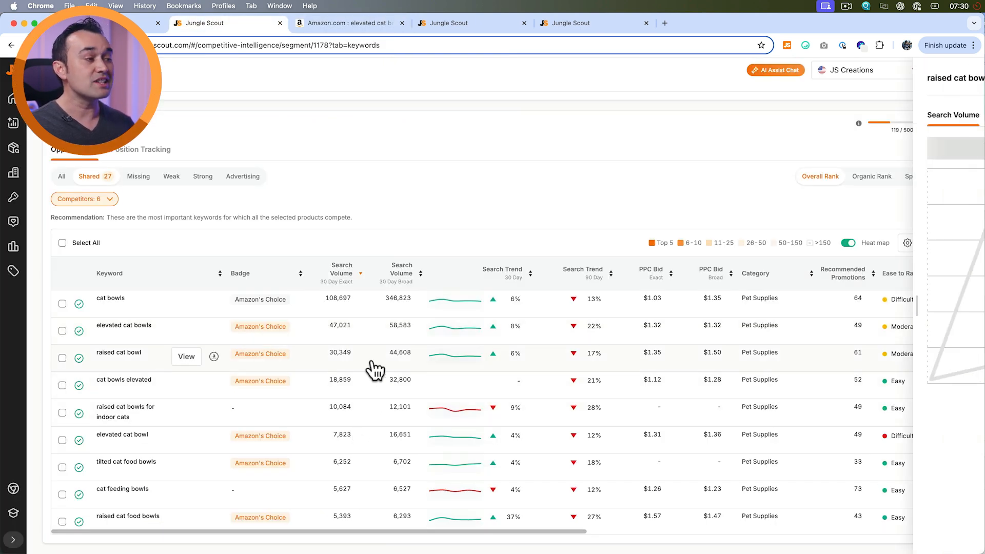
Show the raised cat bowl keyword's details with a two-year search volume history.
click(186, 356)
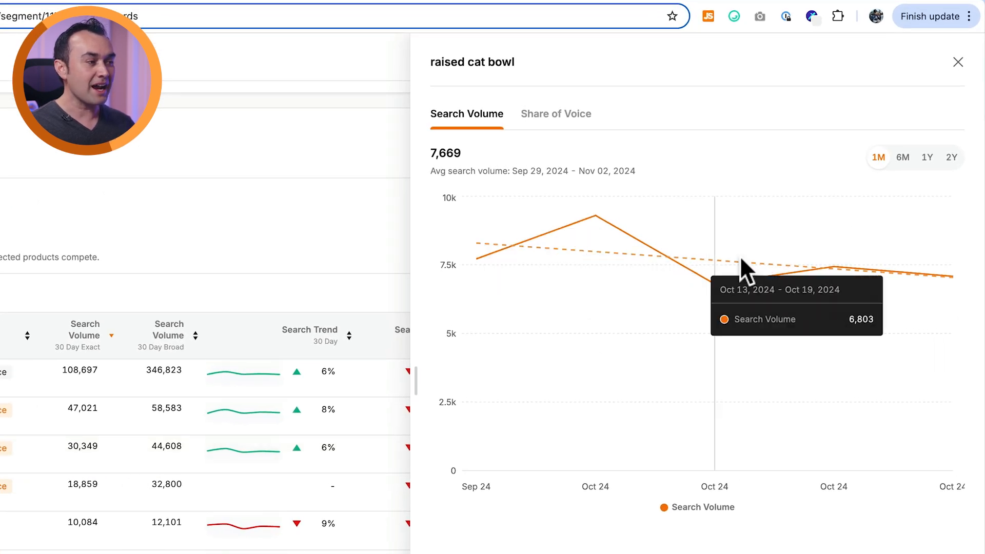
click(951, 157)
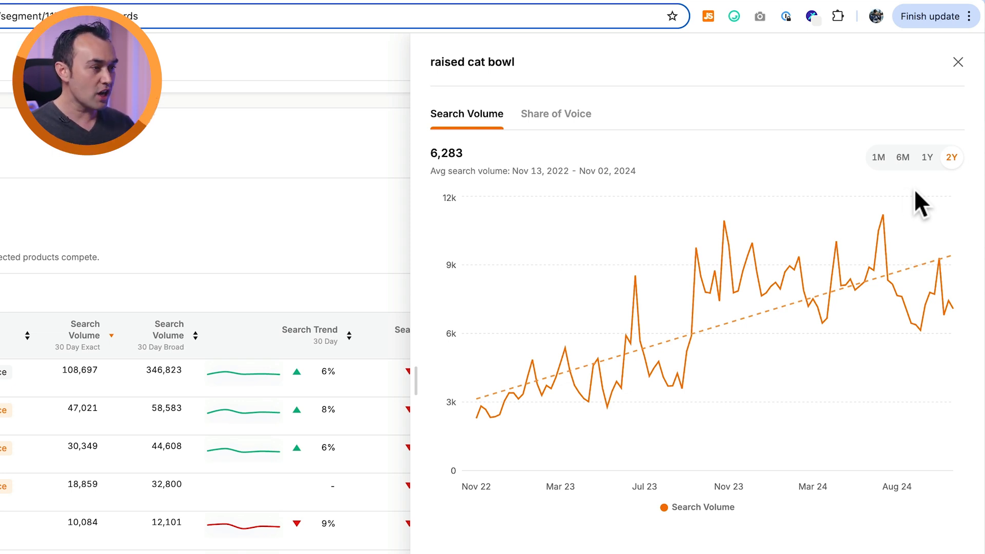
click(555, 114)
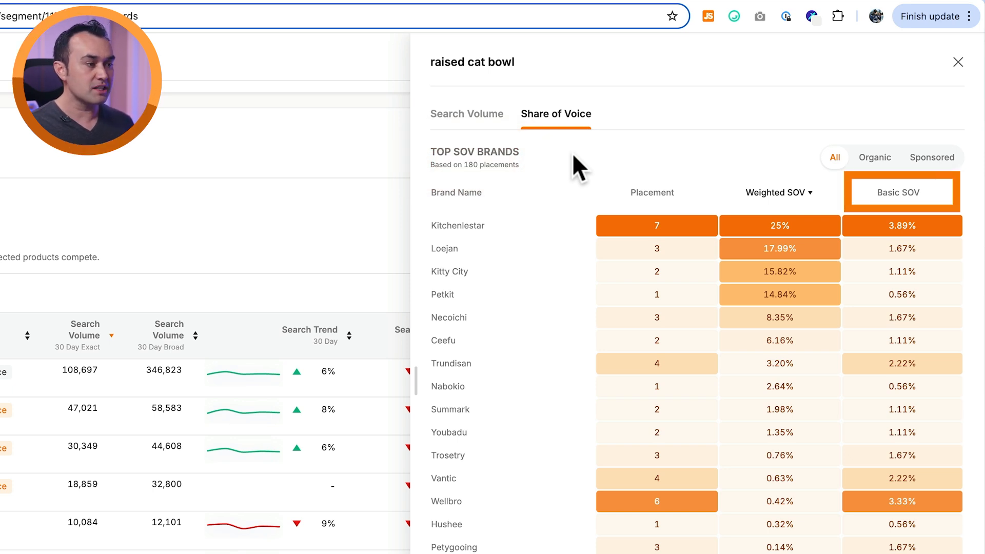
Switch the face cream share-of-voice brands between sponsored and organic placements.
click(779, 192)
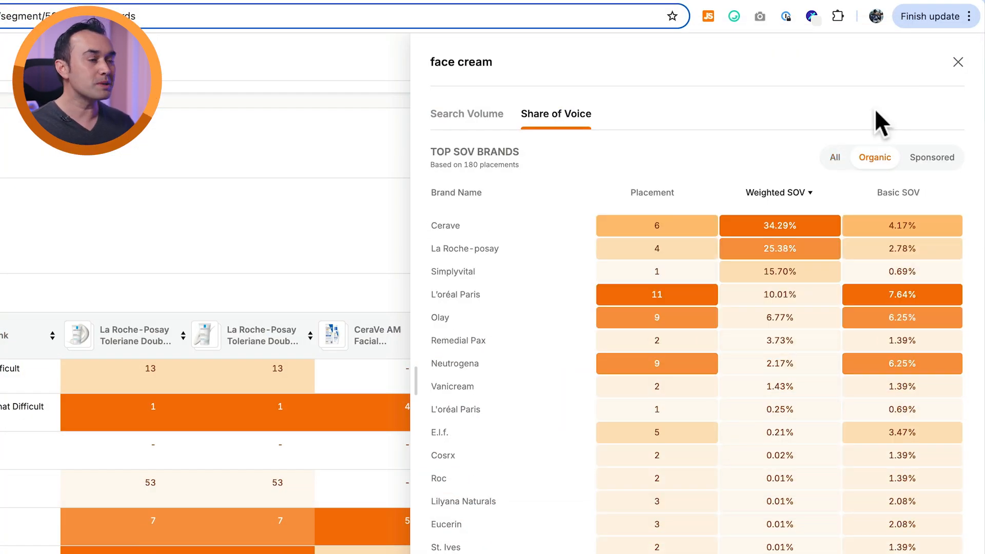
click(932, 157)
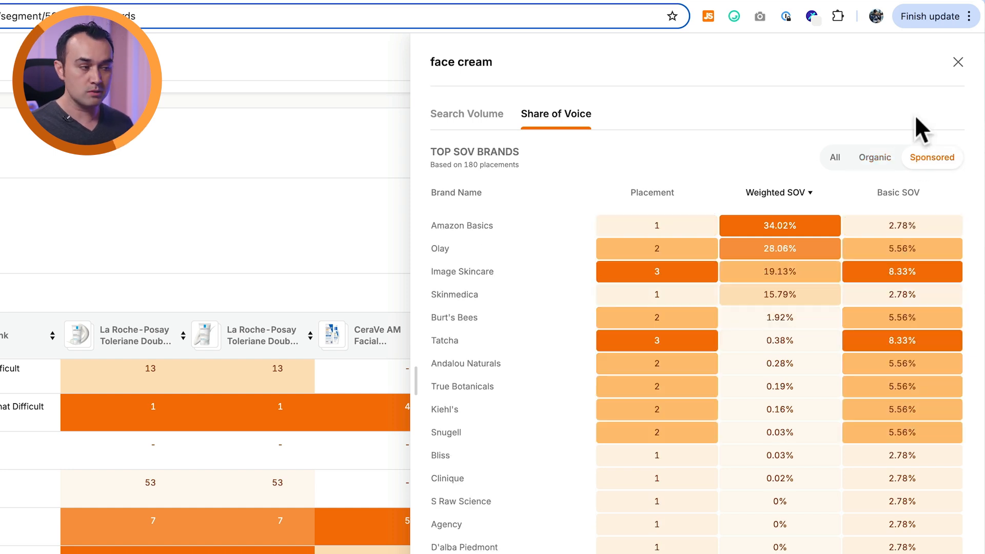
click(874, 157)
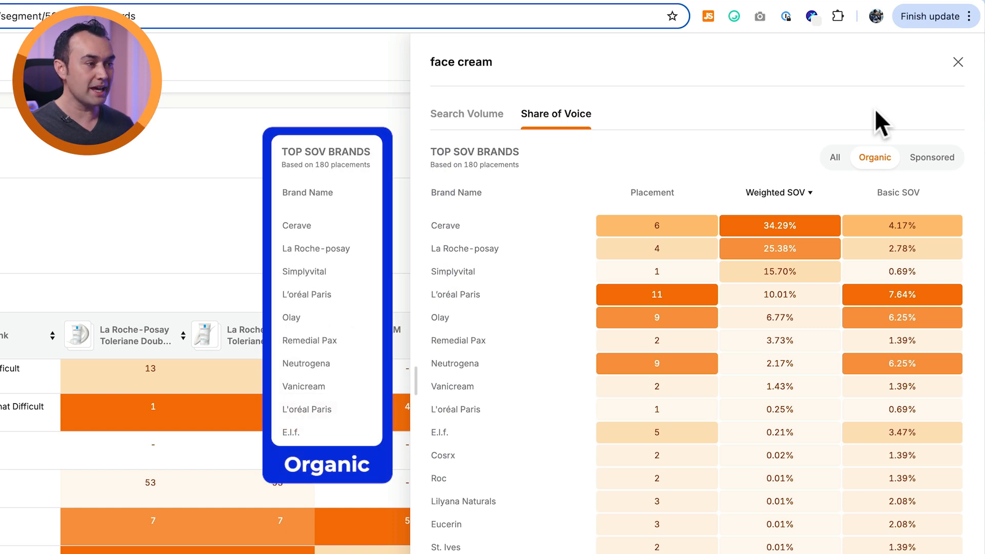
click(931, 158)
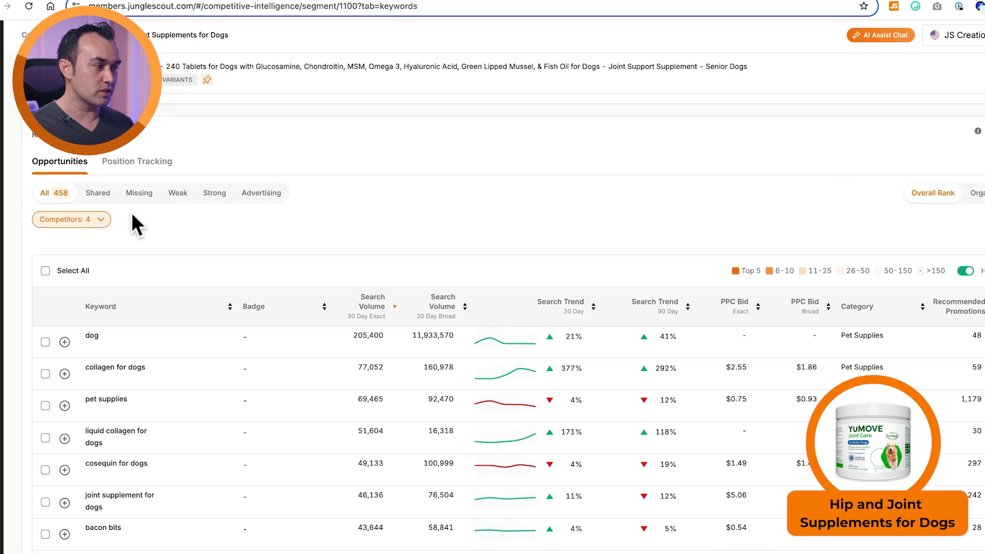
Filter the keyword list to shared keywords, then to the 54 missing keywords.
scroll(up, 3)
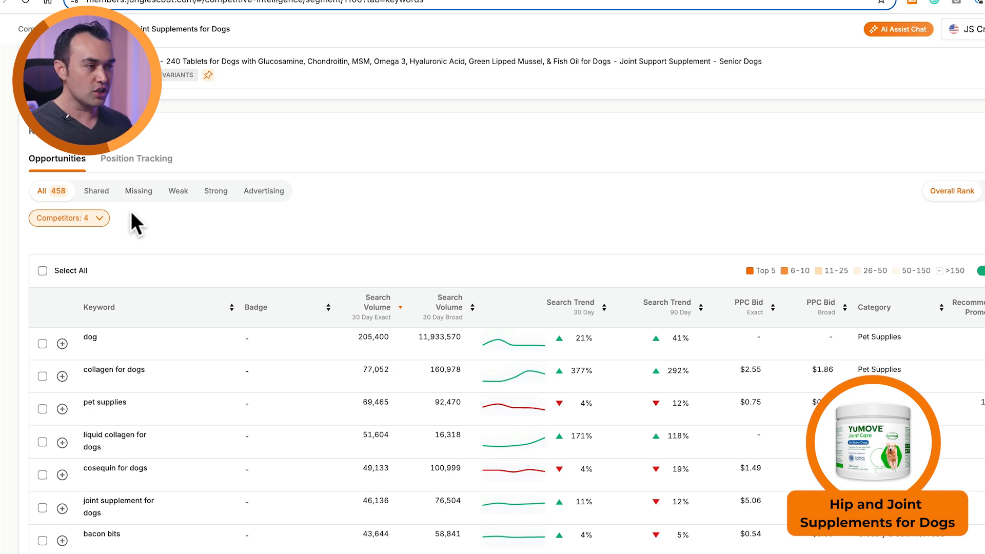
click(96, 191)
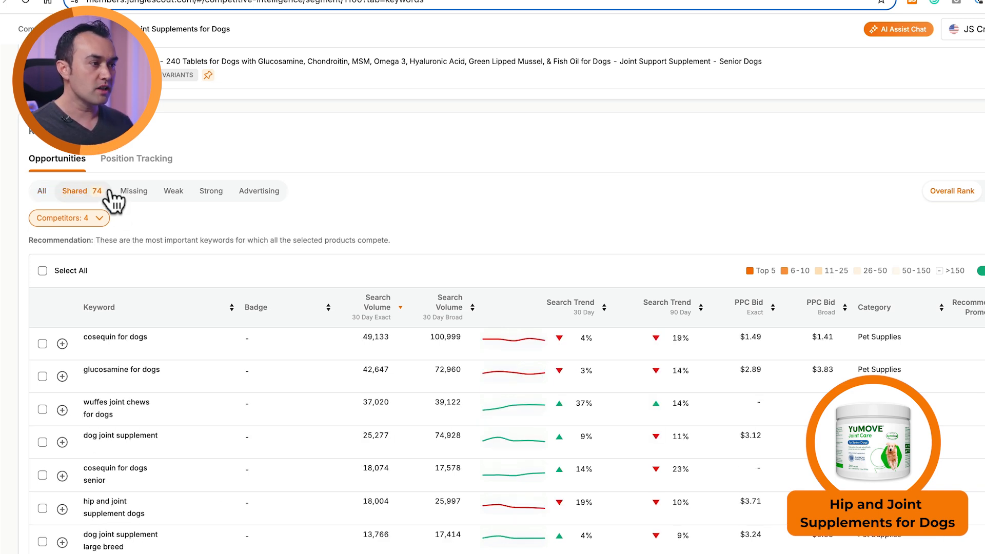
mouse_move(83, 195)
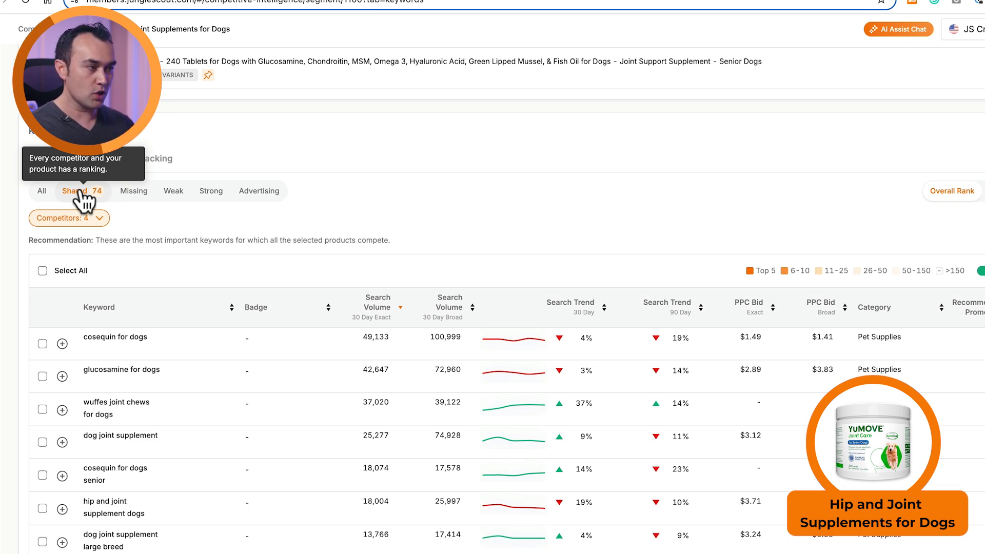
click(124, 190)
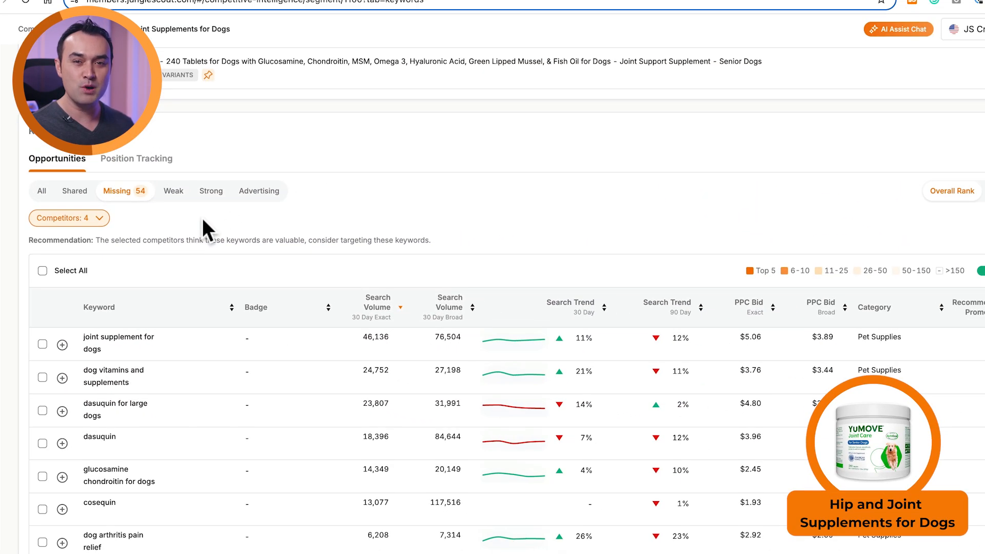
Review the weak, strong and 16 advertising-opportunity keyword groups, then return to shared keywords.
click(157, 191)
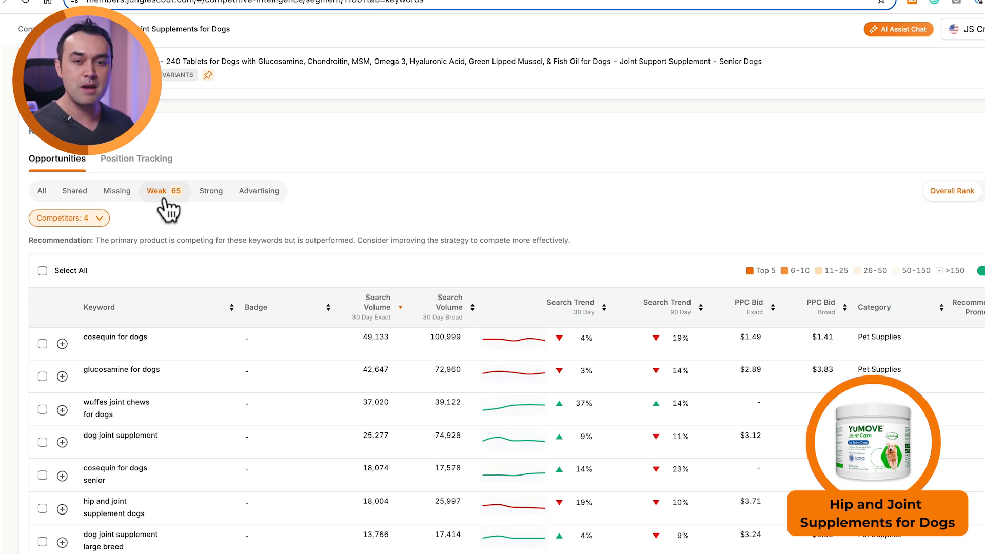
mouse_move(211, 204)
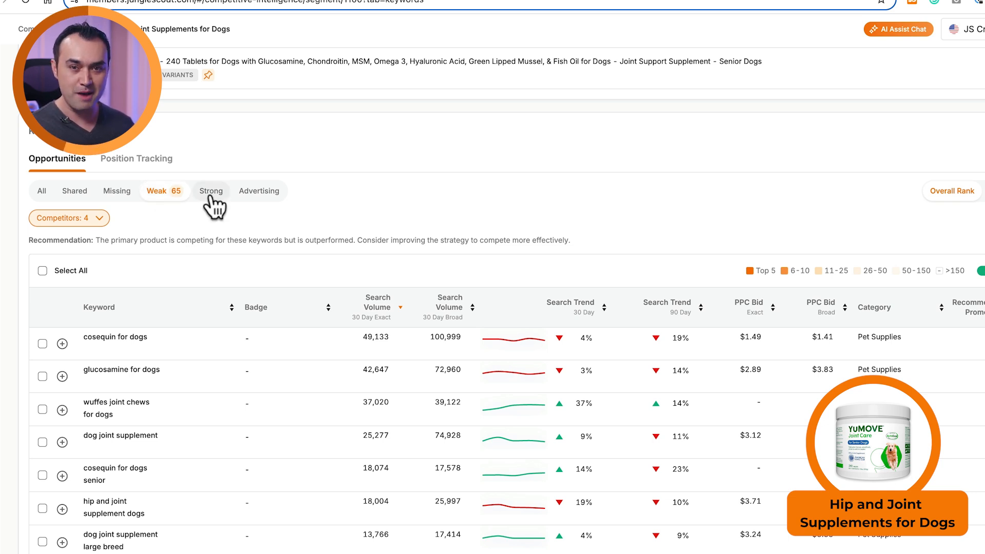
click(211, 191)
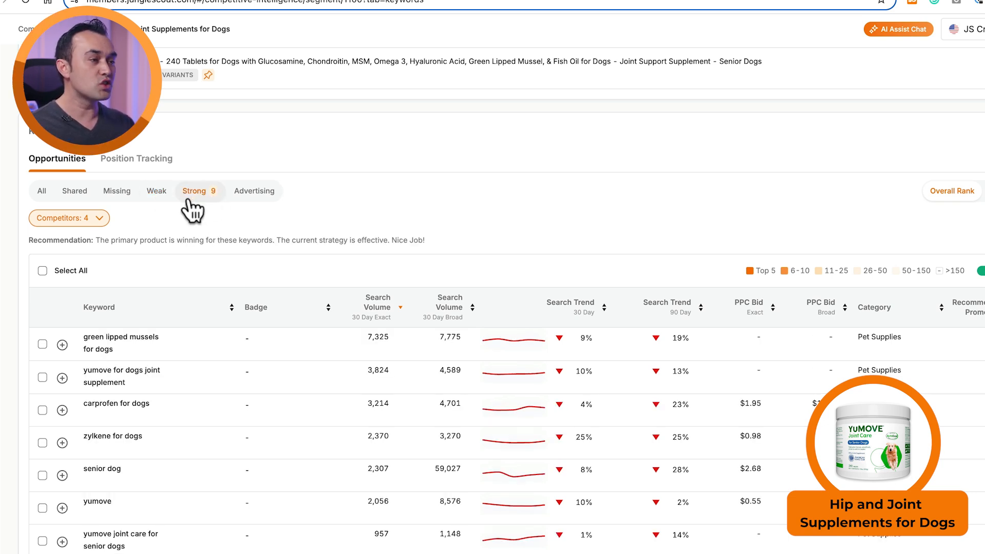
mouse_move(196, 190)
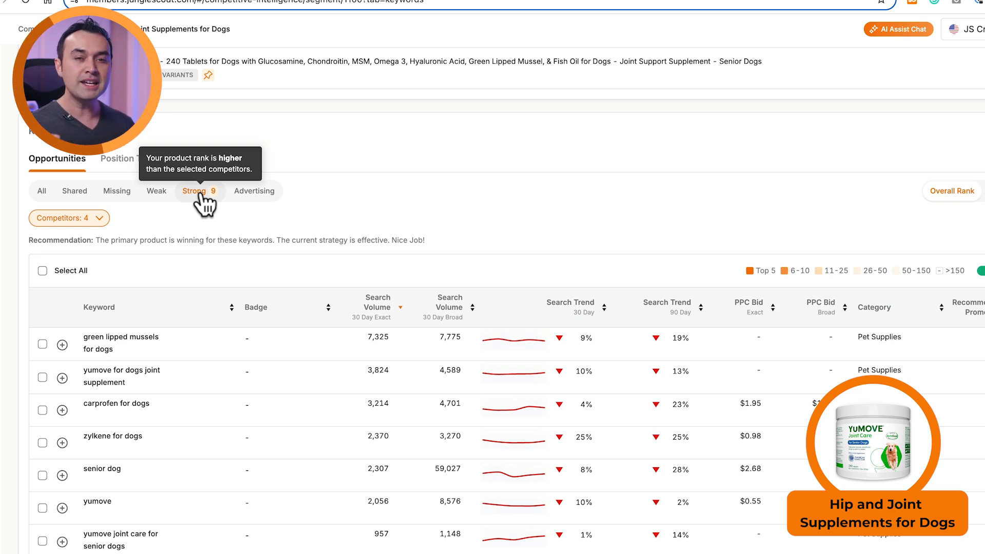
mouse_move(254, 190)
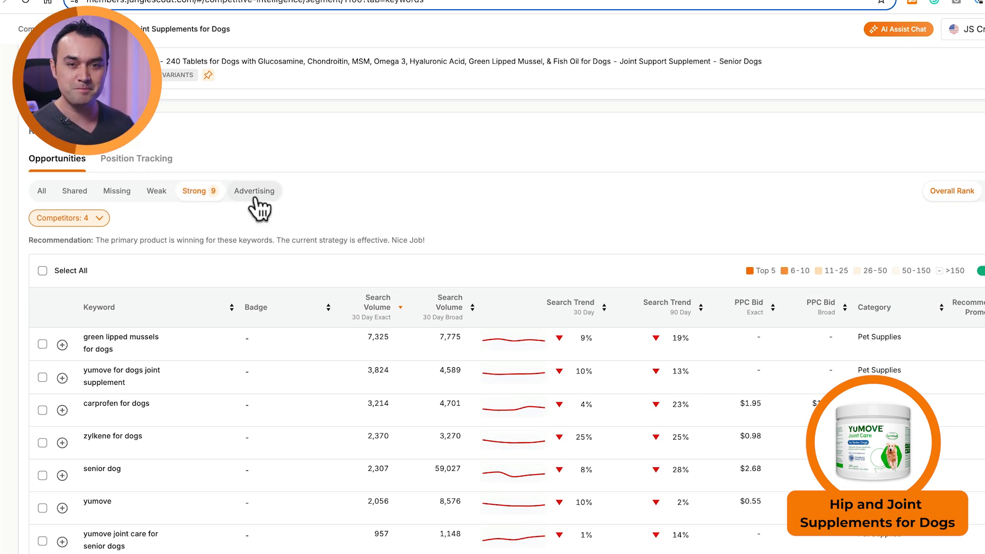
click(255, 191)
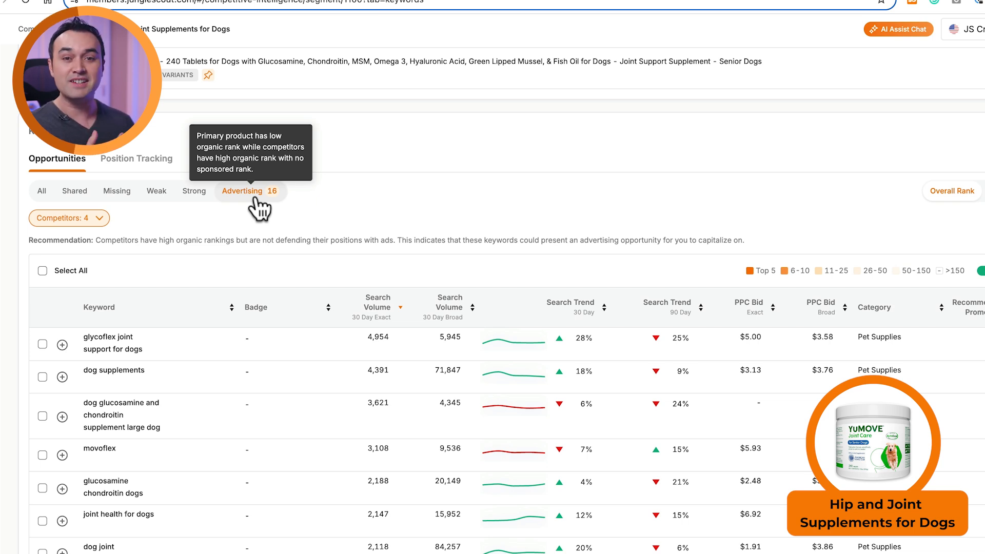
click(88, 205)
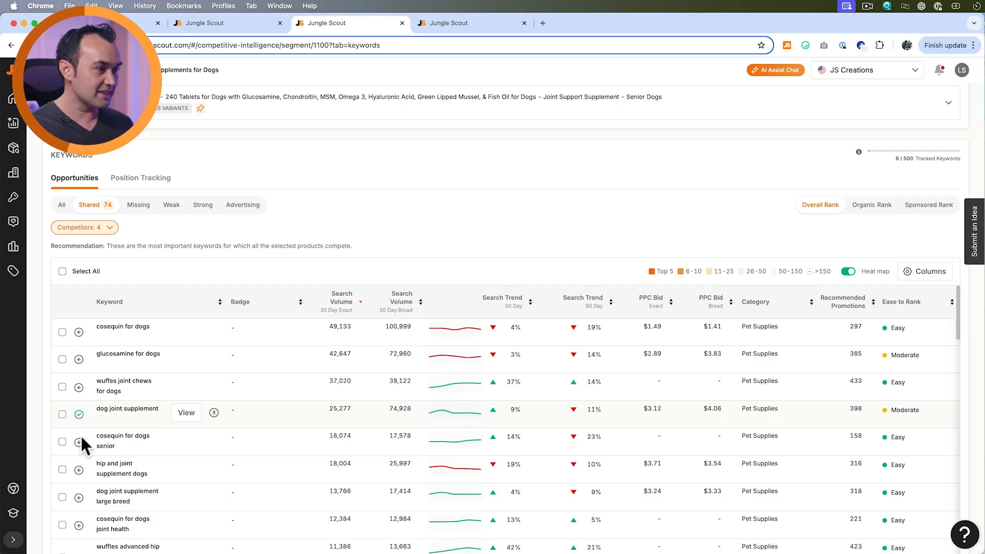
Show Position Tracking with the rank distribution and daily rank heat map for the tracked keywords.
scroll(down, 3)
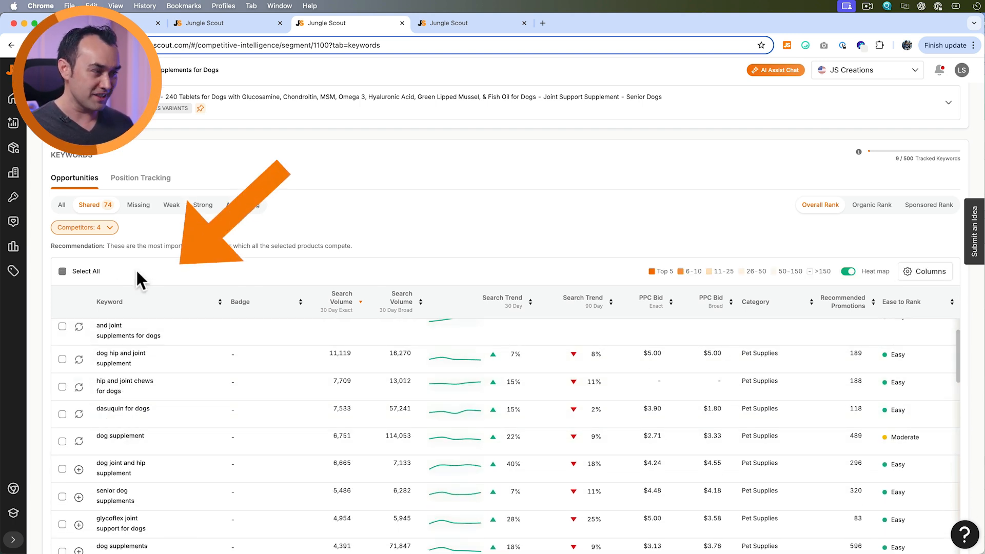
click(141, 177)
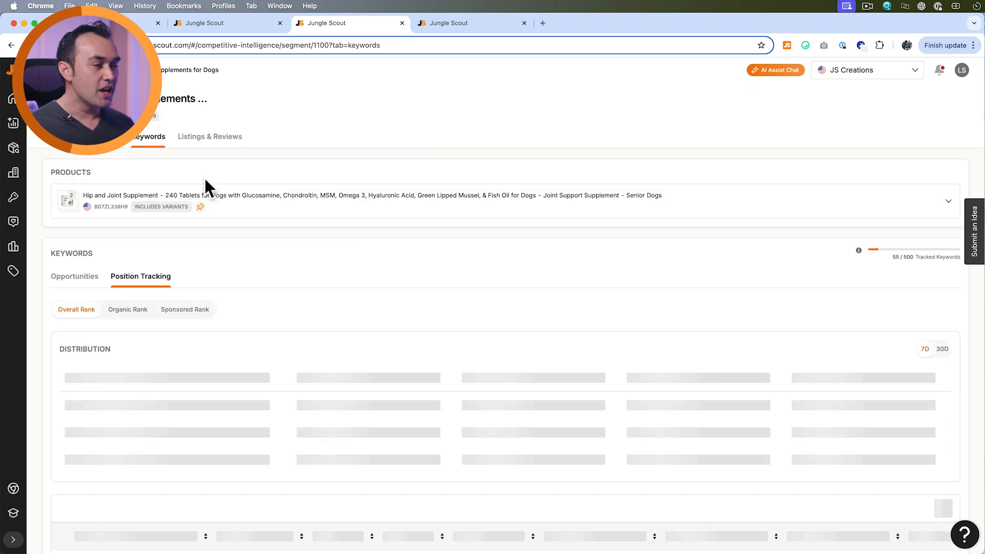
scroll(down, 3)
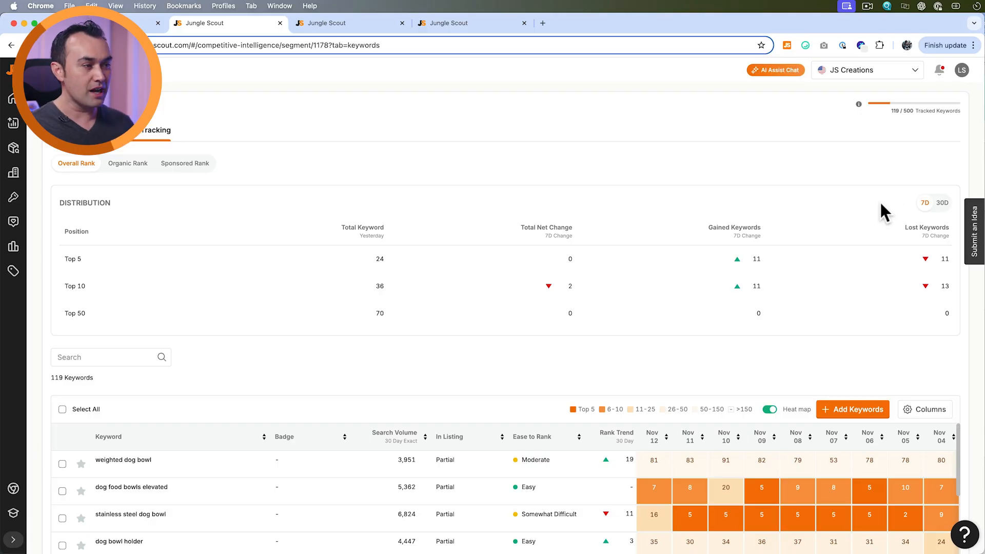
Show 30-day rank distribution changes and review the heat map back into October dates.
click(943, 202)
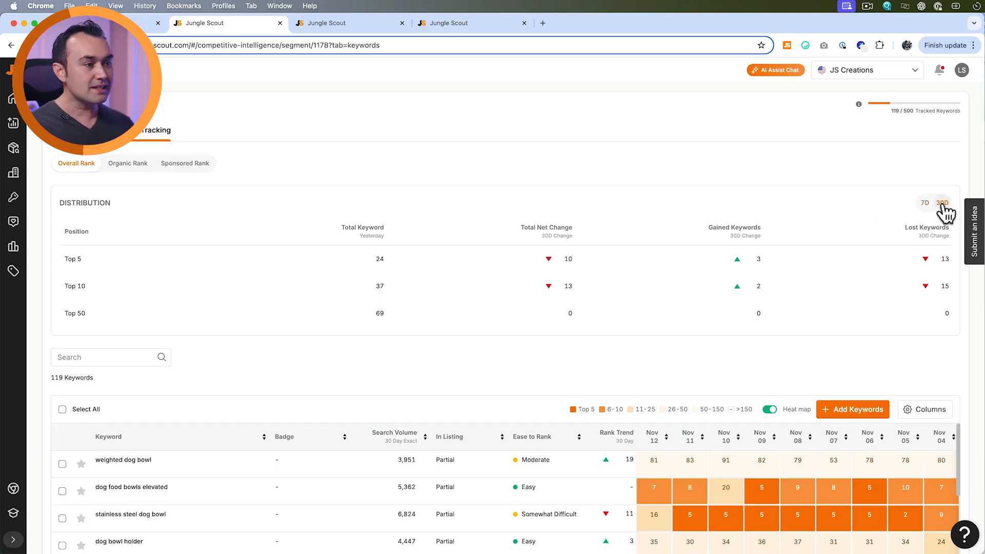
mouse_move(430, 226)
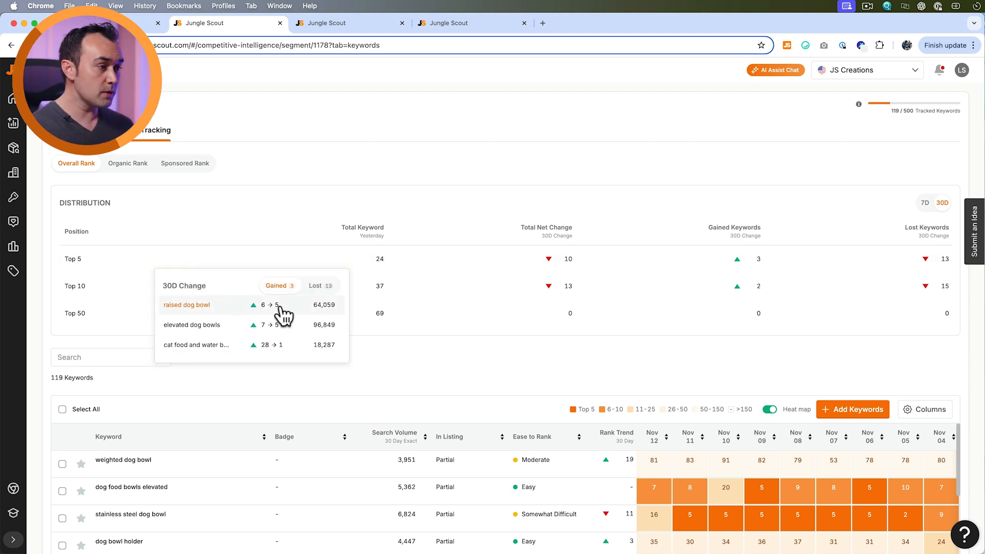
click(320, 286)
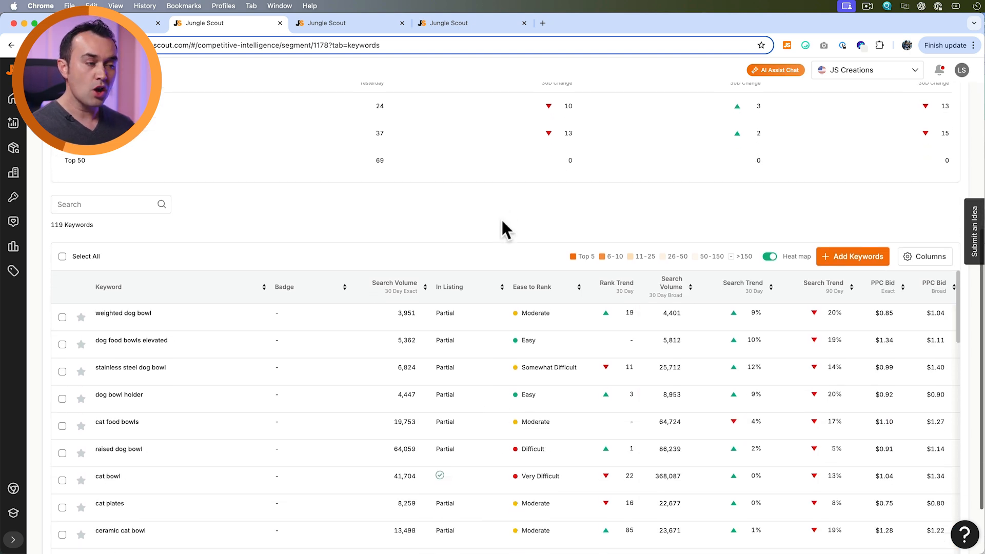
scroll(down, 3)
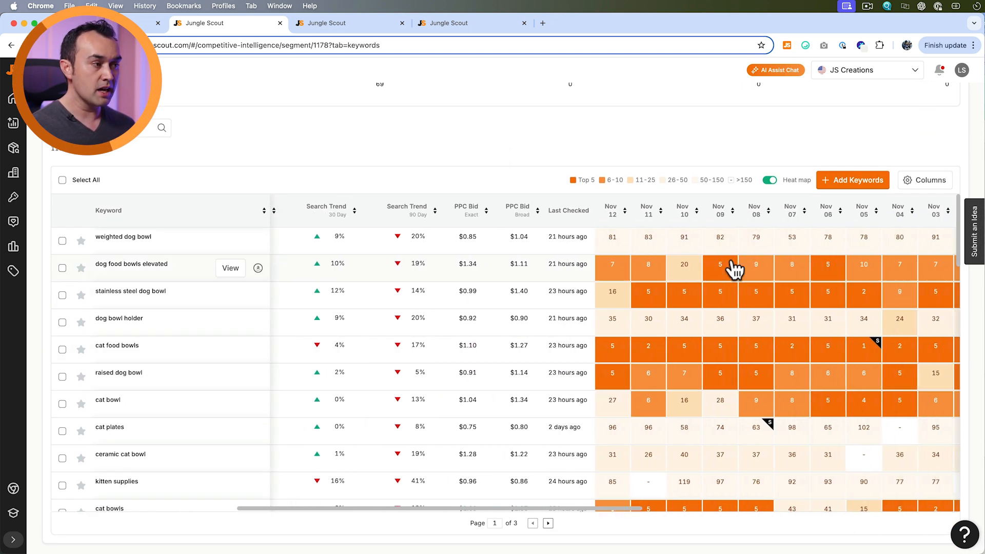
scroll(right, 3)
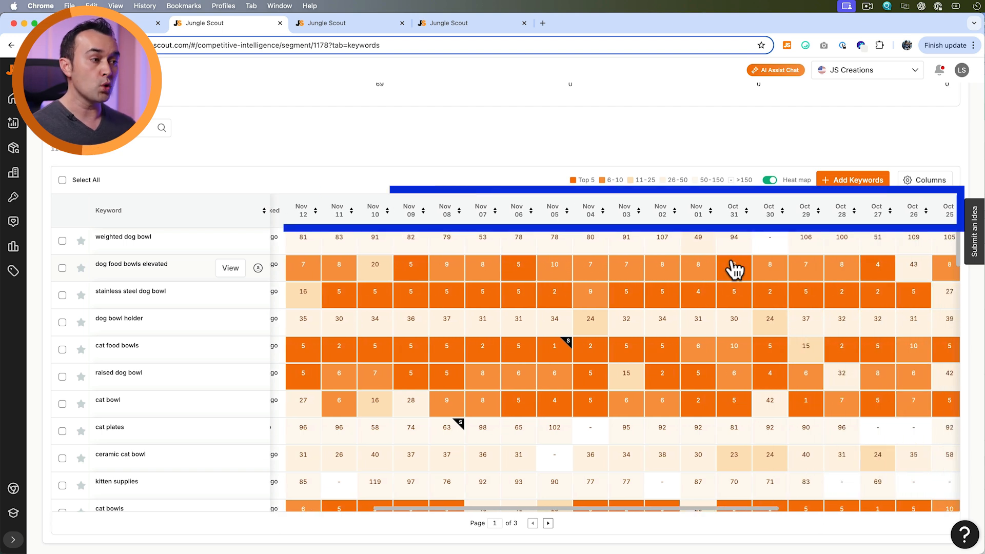
mouse_move(785, 255)
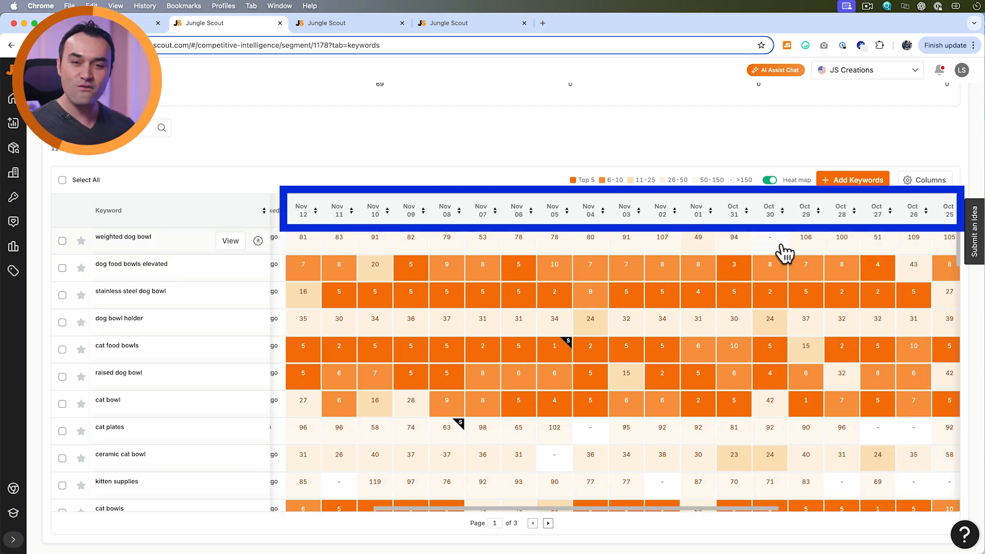
mouse_move(892, 125)
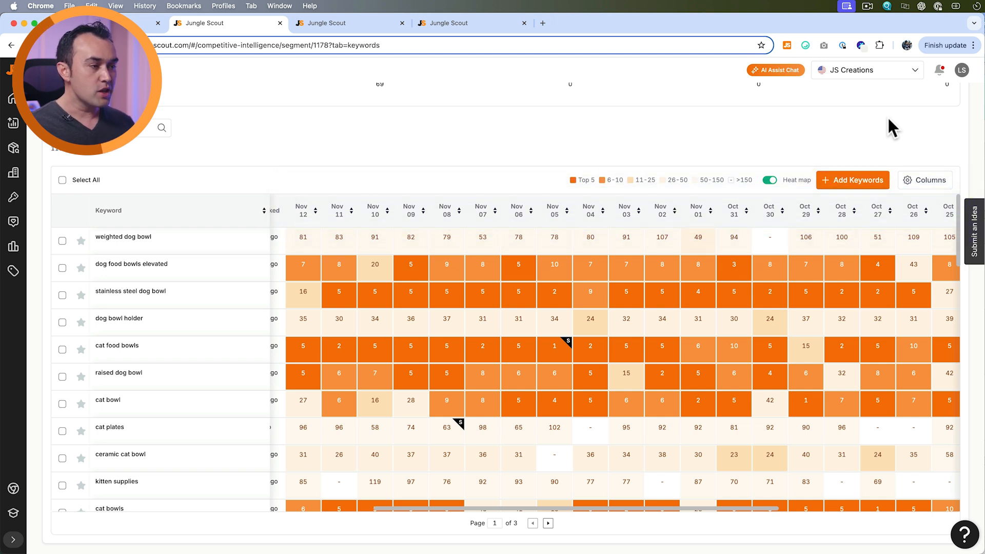
mouse_move(579, 155)
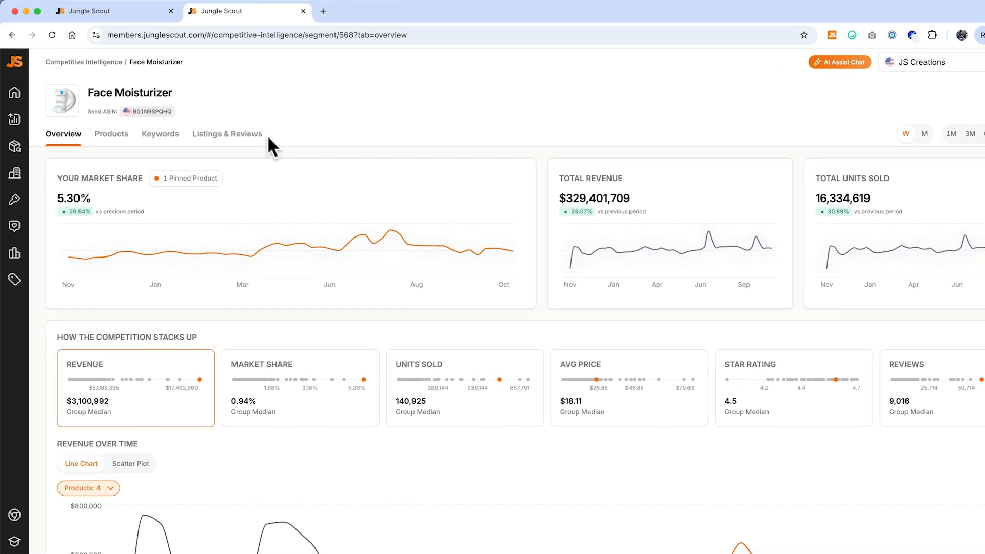
Switch to the Listings & Reviews comparison and show the AI Analysis Report's customer-question answers.
click(227, 133)
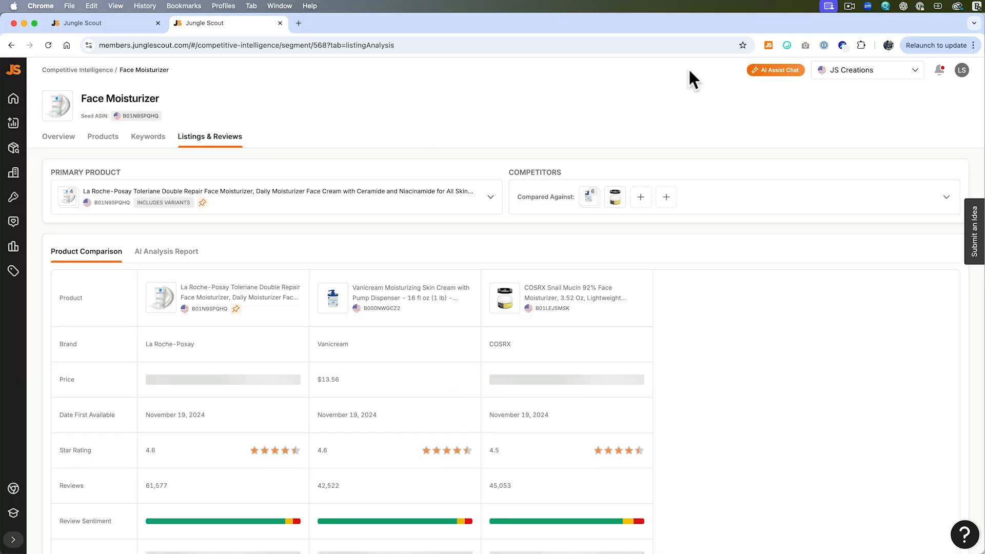
scroll(down, 3)
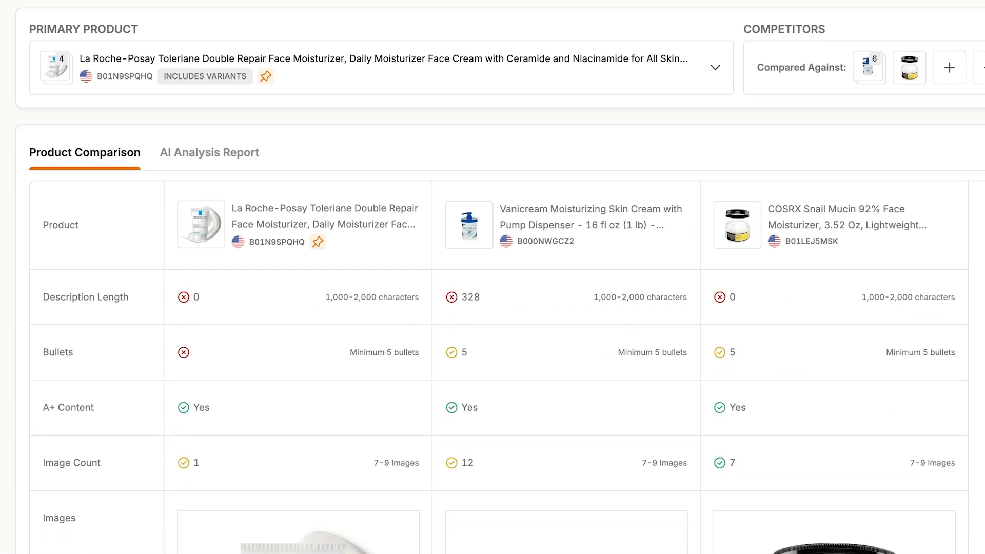
scroll(down, 3)
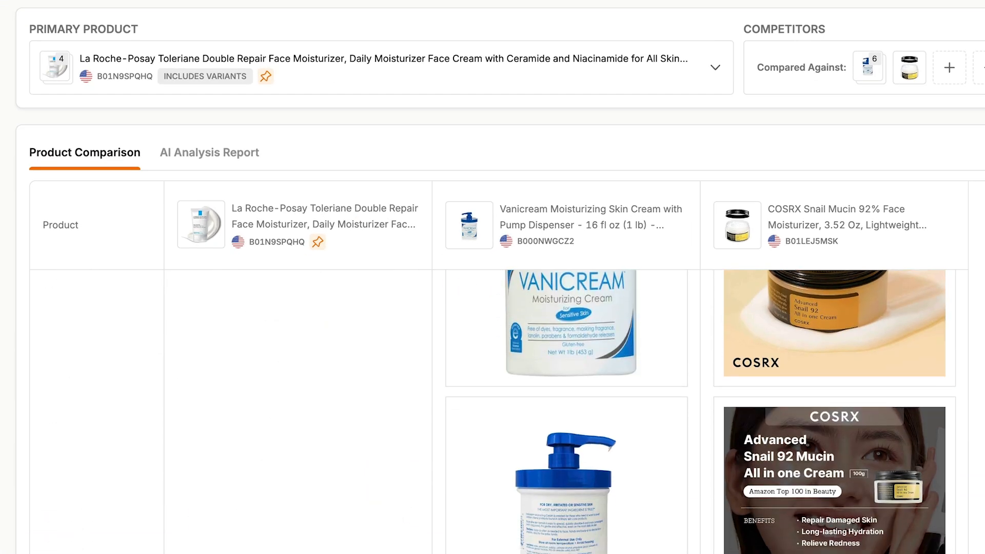
click(210, 152)
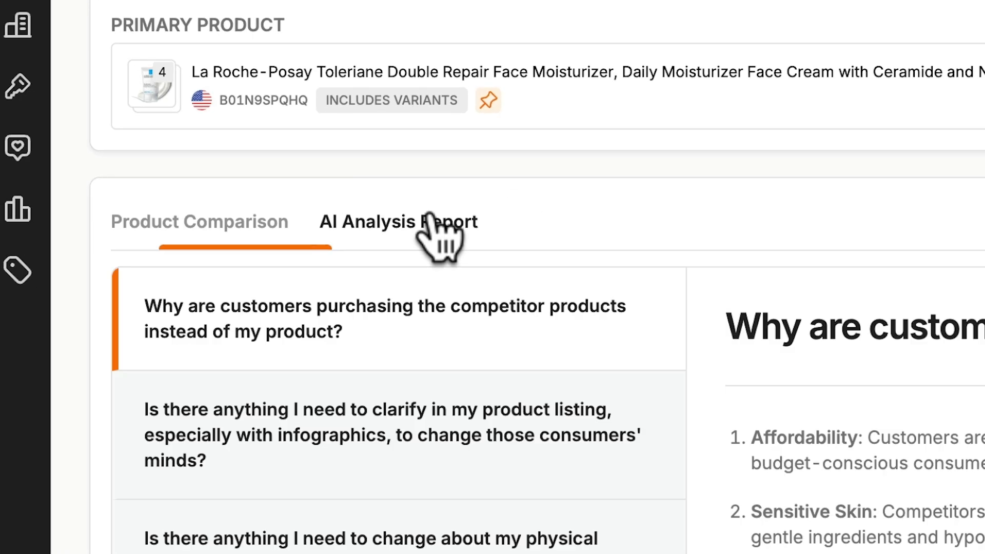